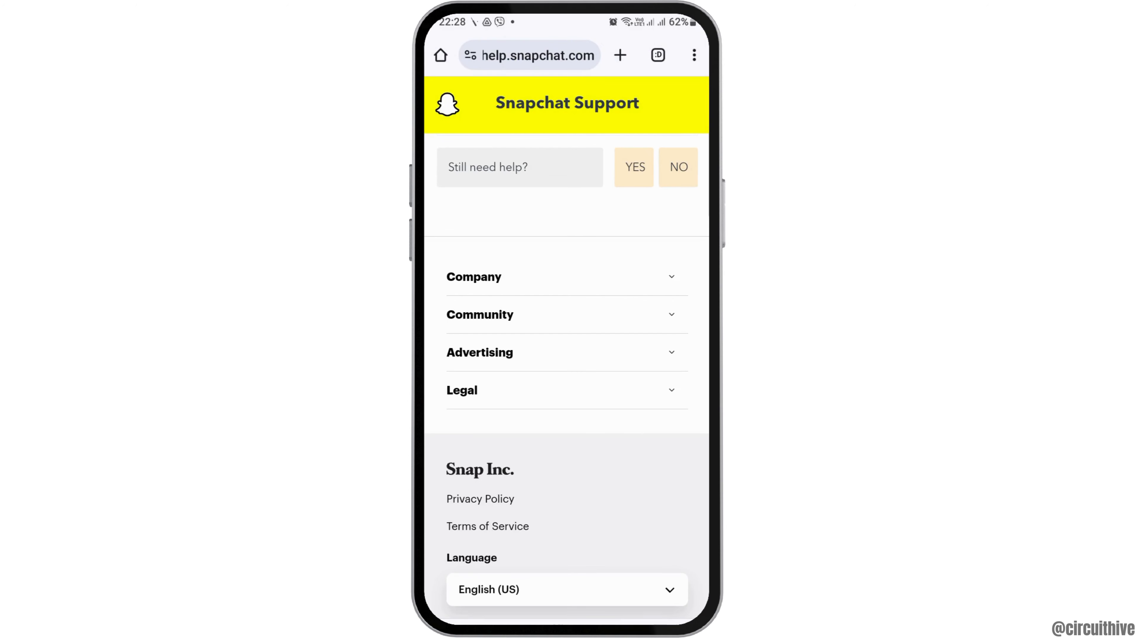
# Step: Search Google for 'googleaccount' from the address bar, replacing the Snapchat support page
pyautogui.click(529, 55)
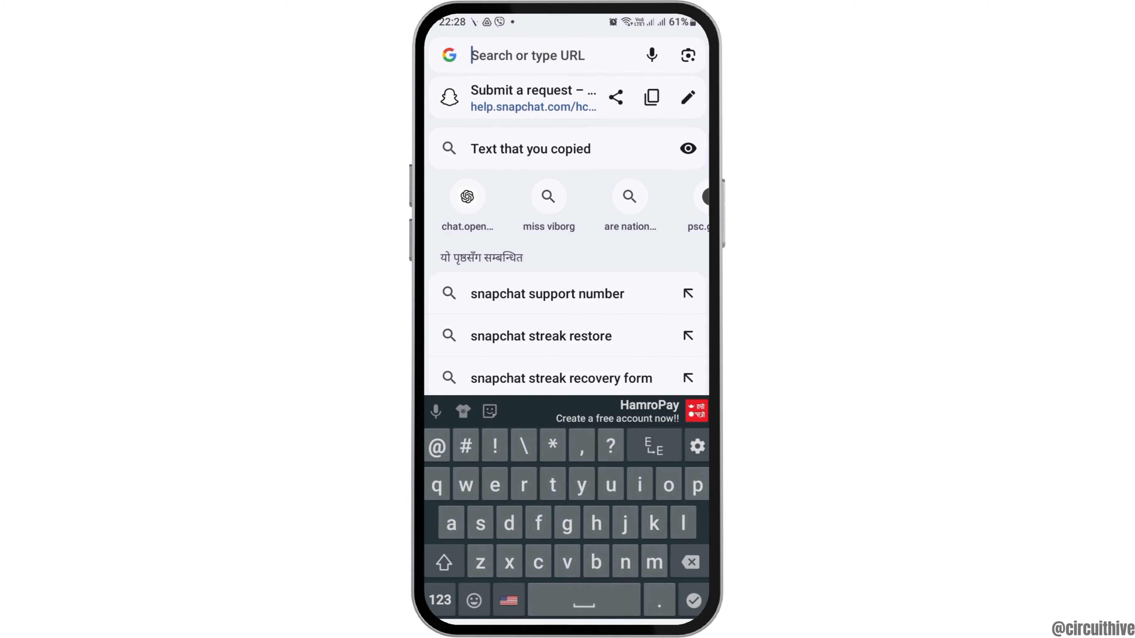
pyautogui.write('googleaccount')
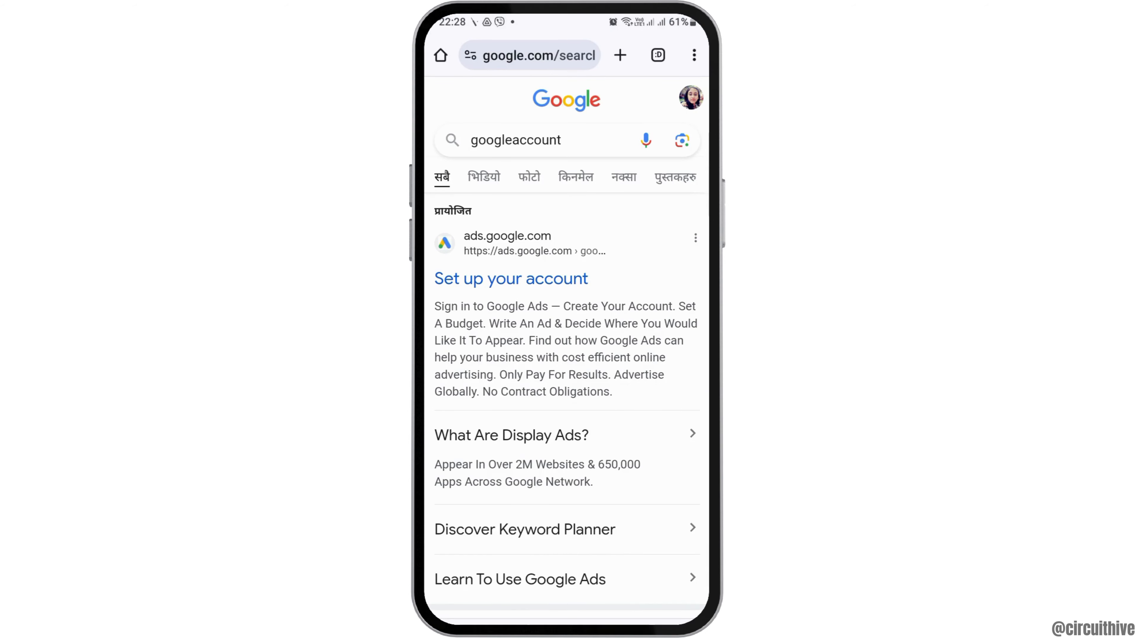
# Step: Show the signed-in account's panel with search history, SafeSearch and language options
pyautogui.click(689, 99)
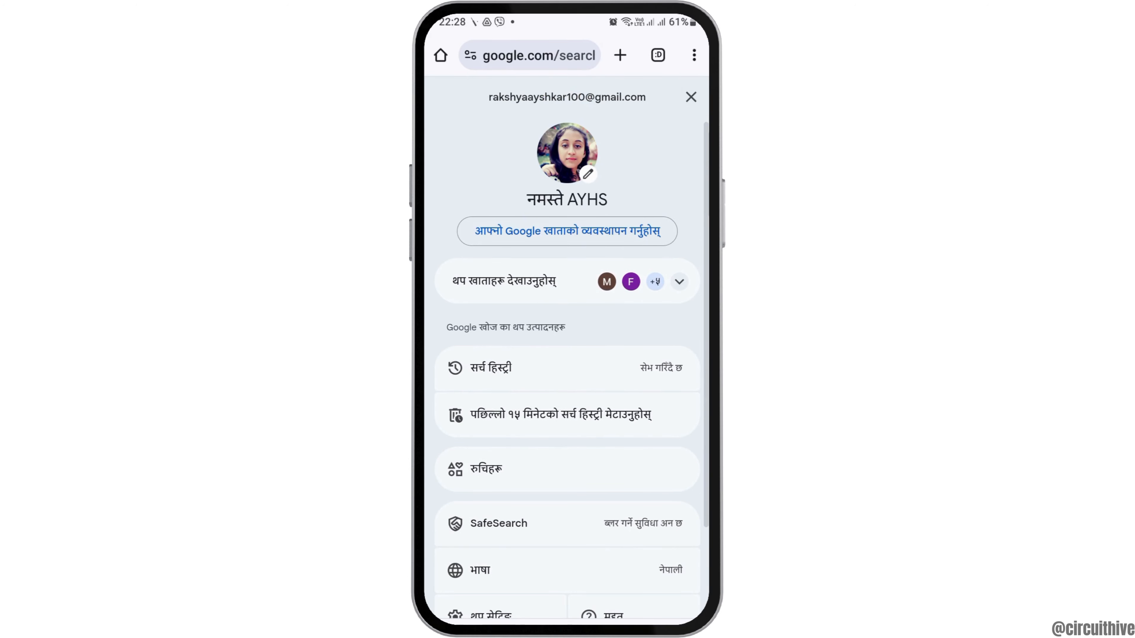
pyautogui.scroll(3)
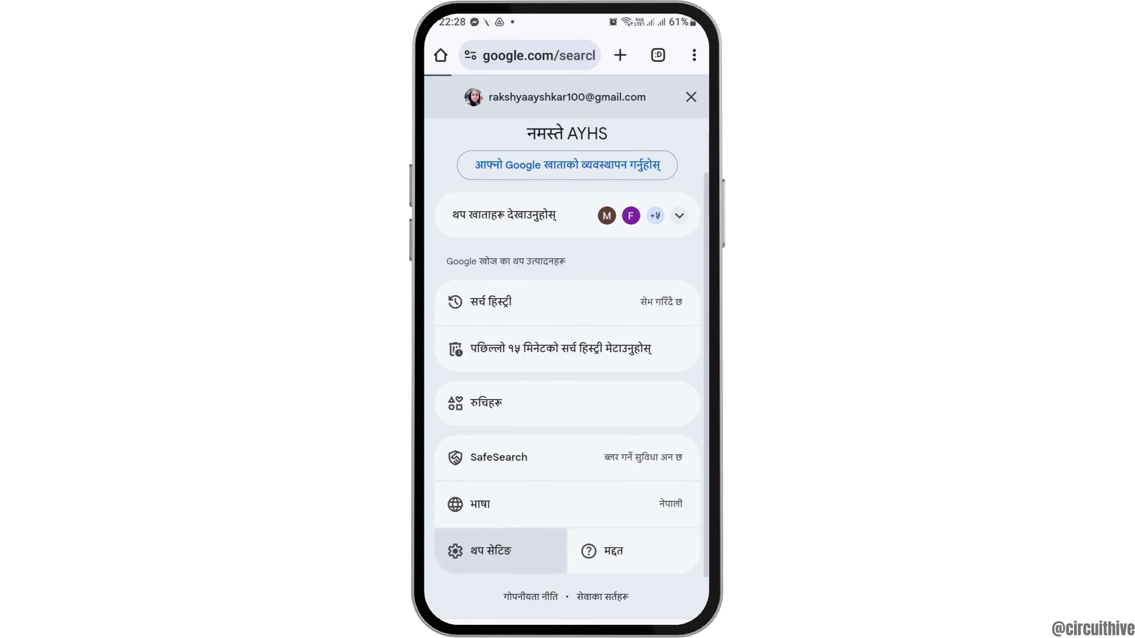
# Step: Go to More settings and view the Other settings section with language and mobile options
pyautogui.click(486, 551)
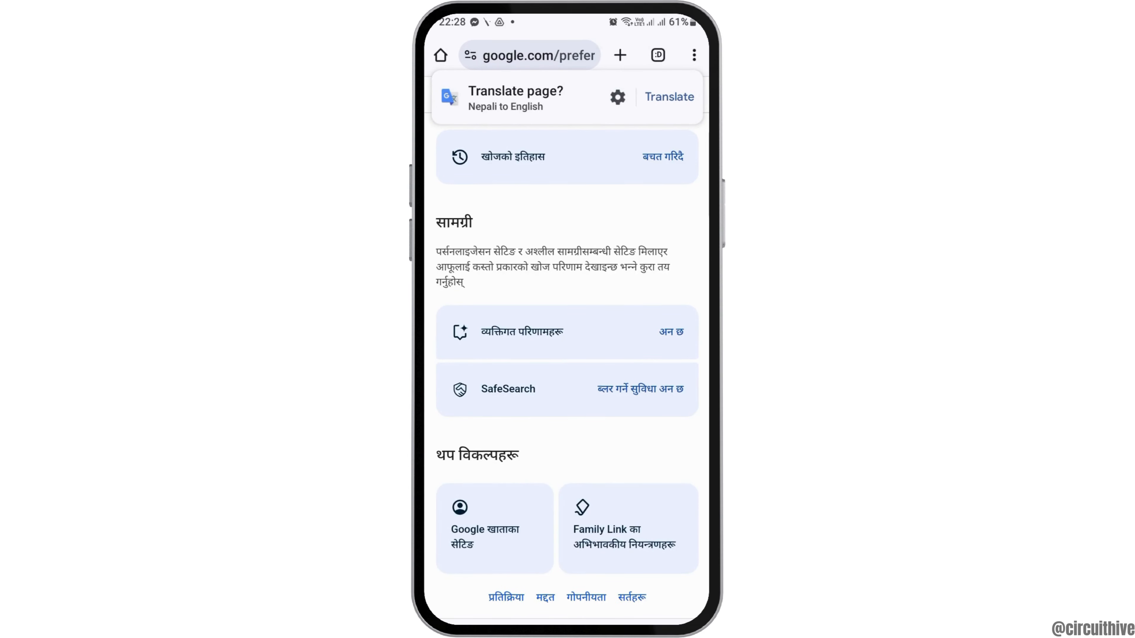
pyautogui.scroll(-3)
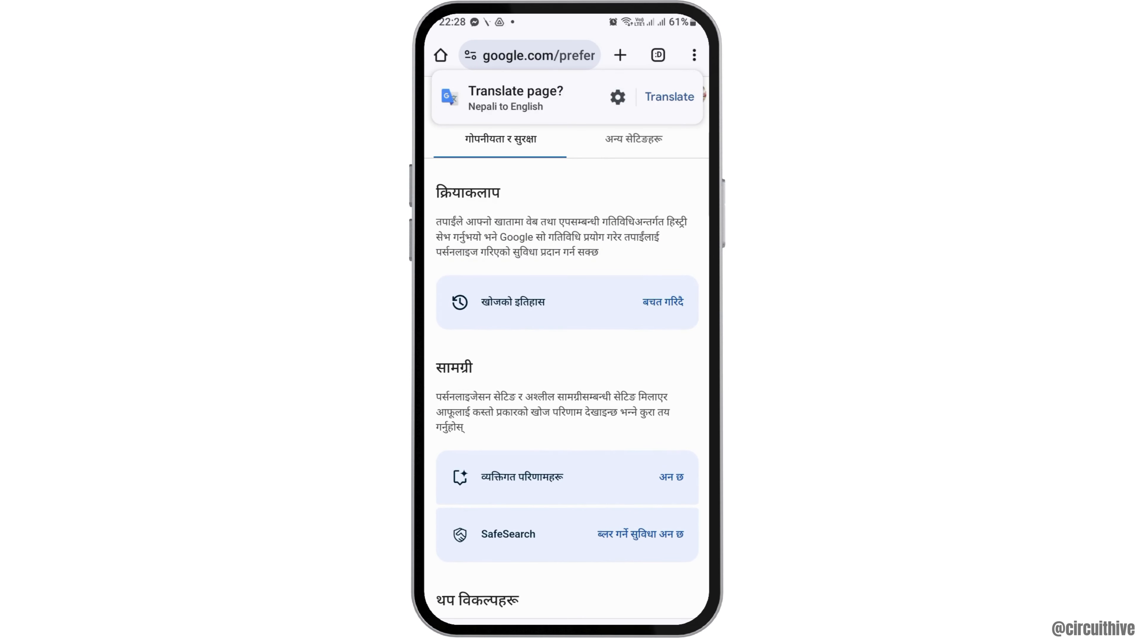
pyautogui.scroll(-3)
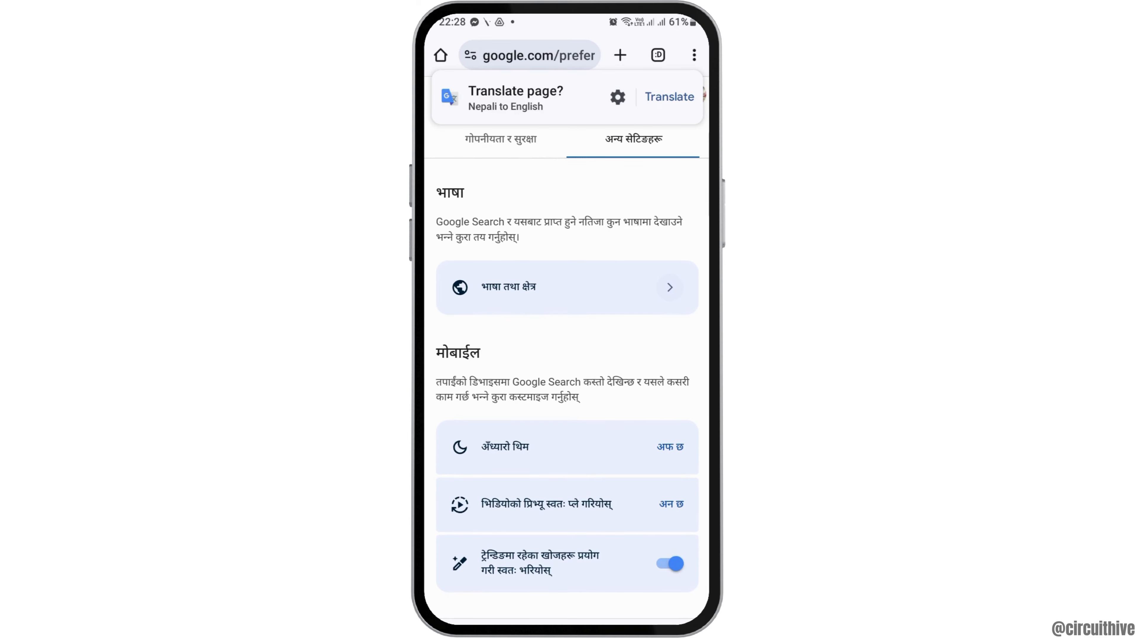
# Step: Reach Chrome's Settings page via the three-dot menu and look through its list
pyautogui.click(692, 55)
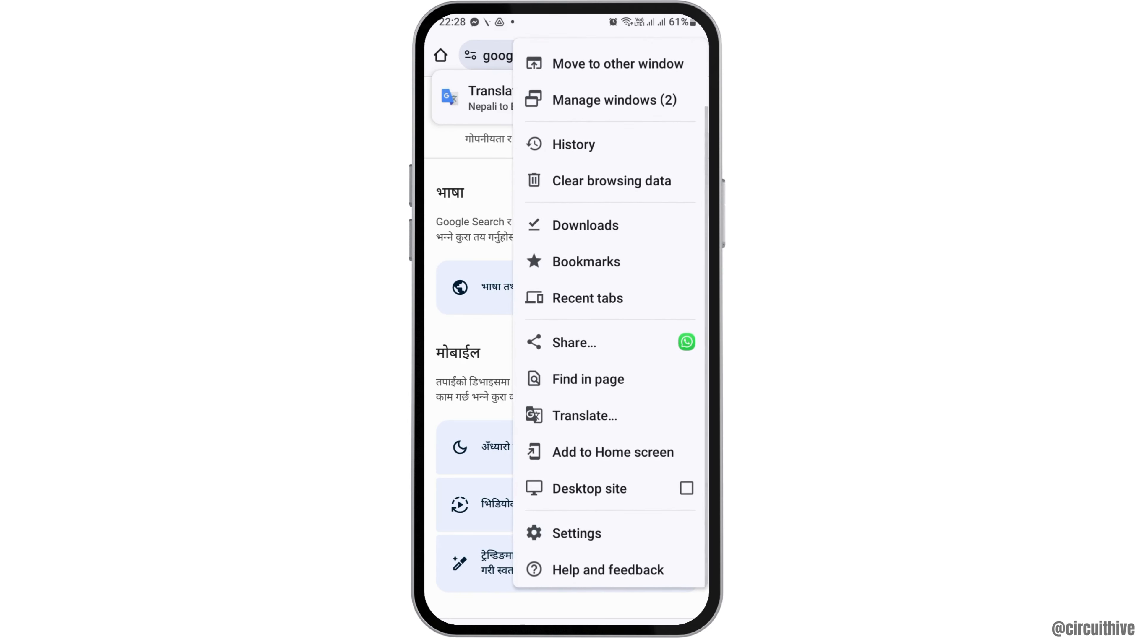
pyautogui.click(577, 533)
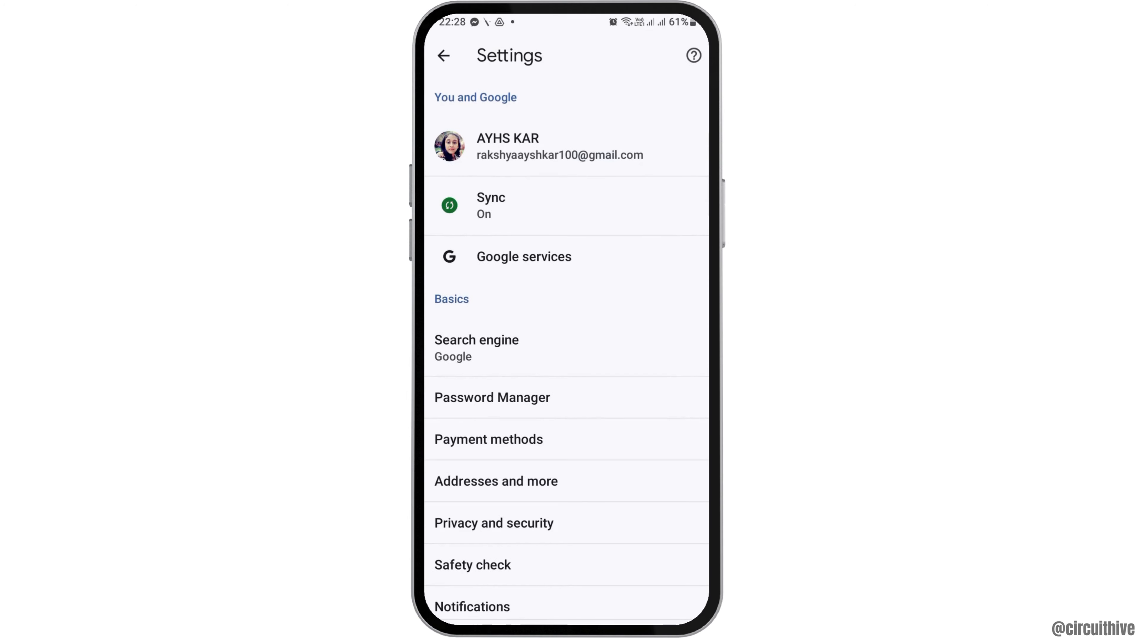
pyautogui.scroll(-3)
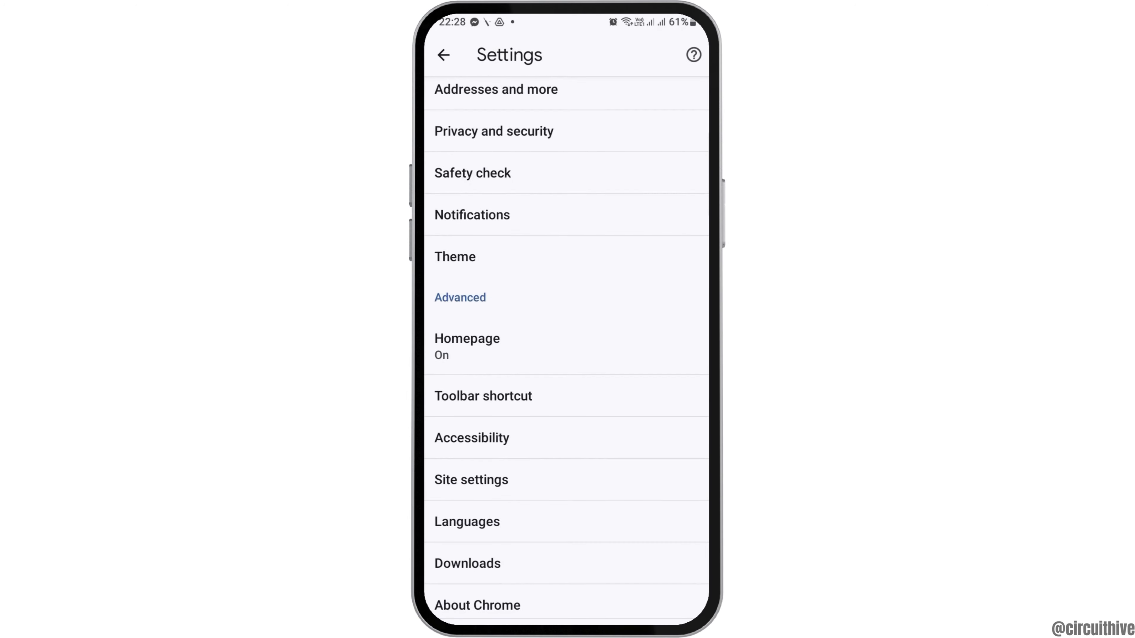
pyautogui.scroll(3)
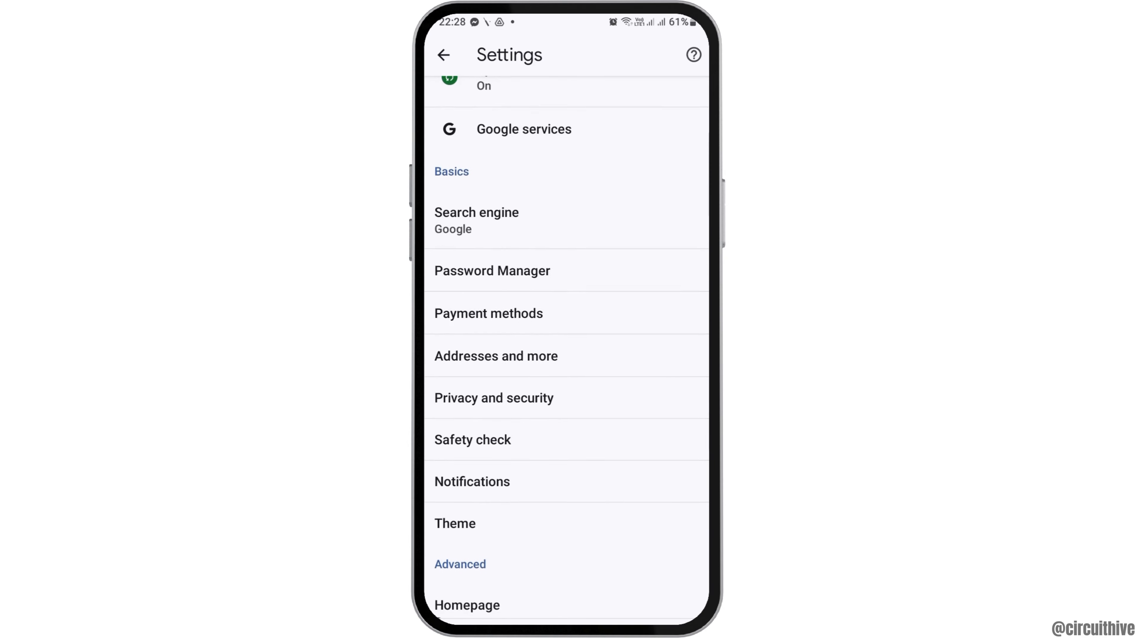
pyautogui.scroll(3)
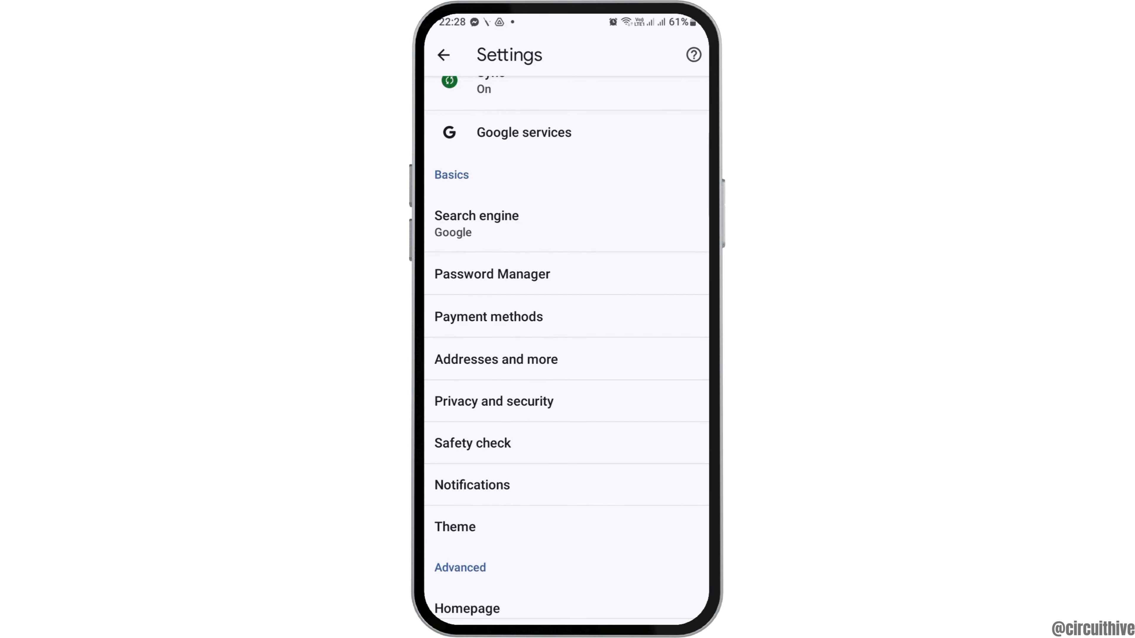
# Step: View the Privacy and security page with clear browsing data and security options
pyautogui.click(494, 400)
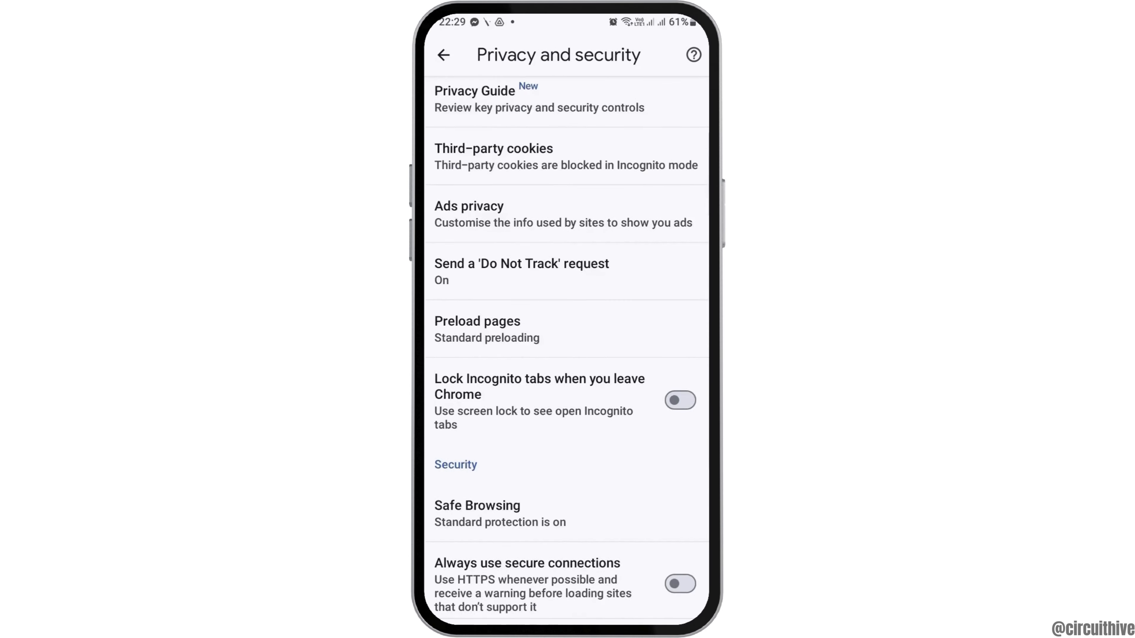
pyautogui.scroll(3)
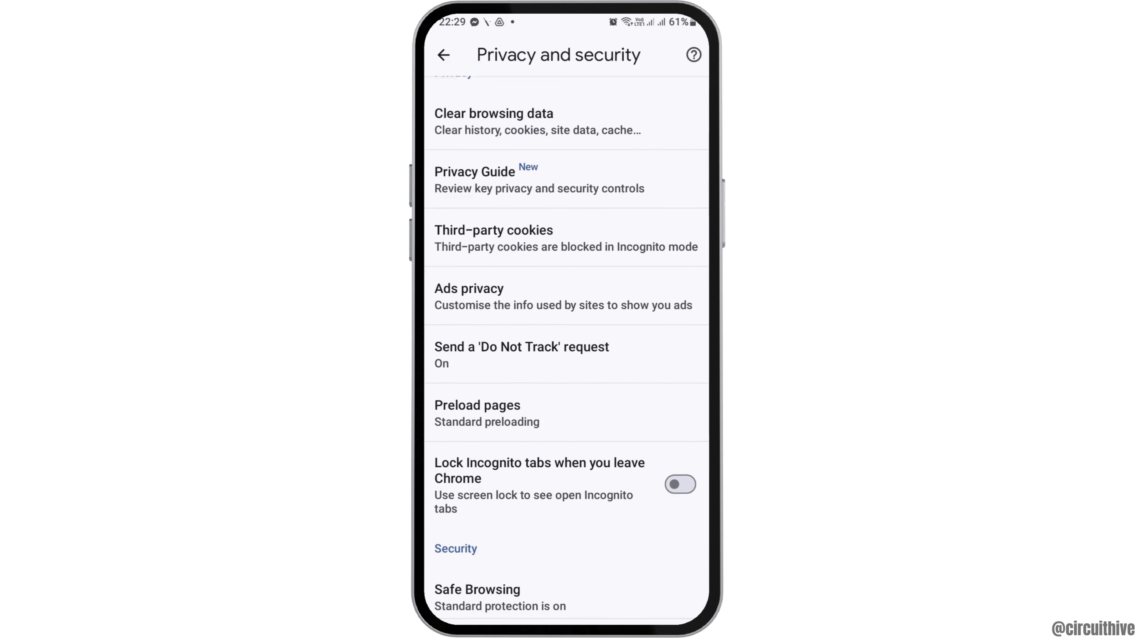
pyautogui.scroll(-3)
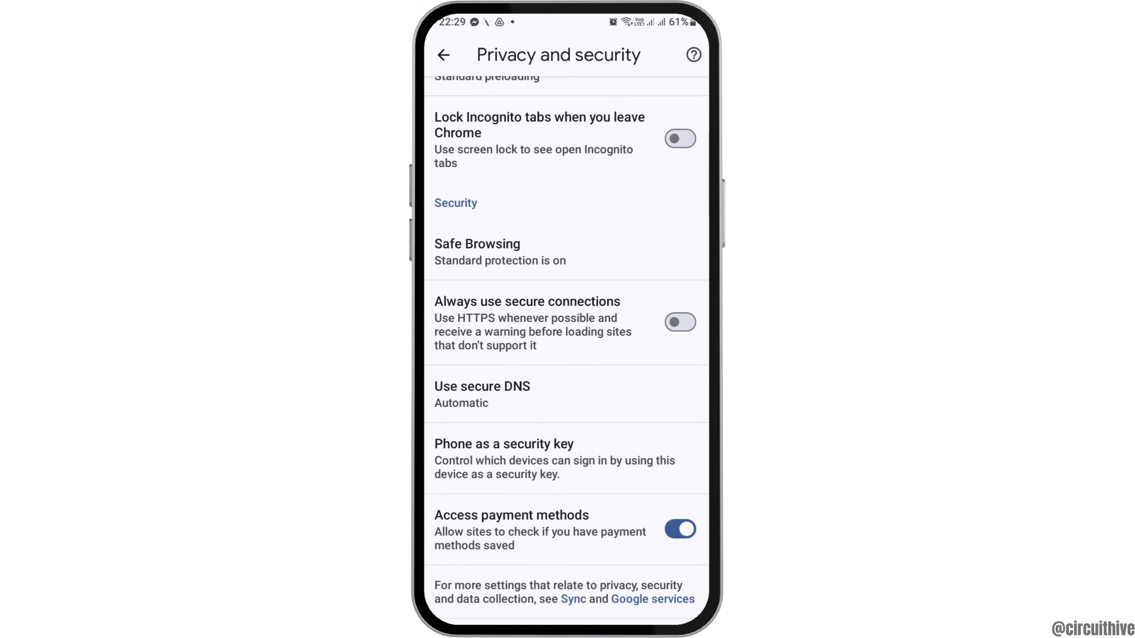
pyautogui.scroll(3)
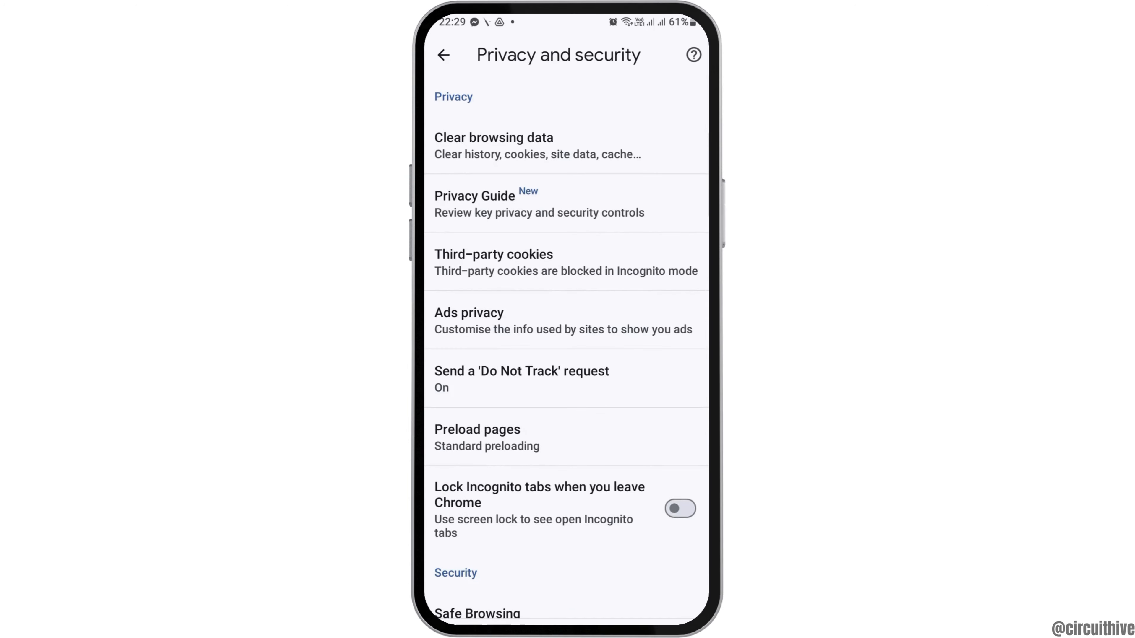
# Step: Briefly view Site settings from the advanced section, then return to the main Settings list
pyautogui.click(443, 54)
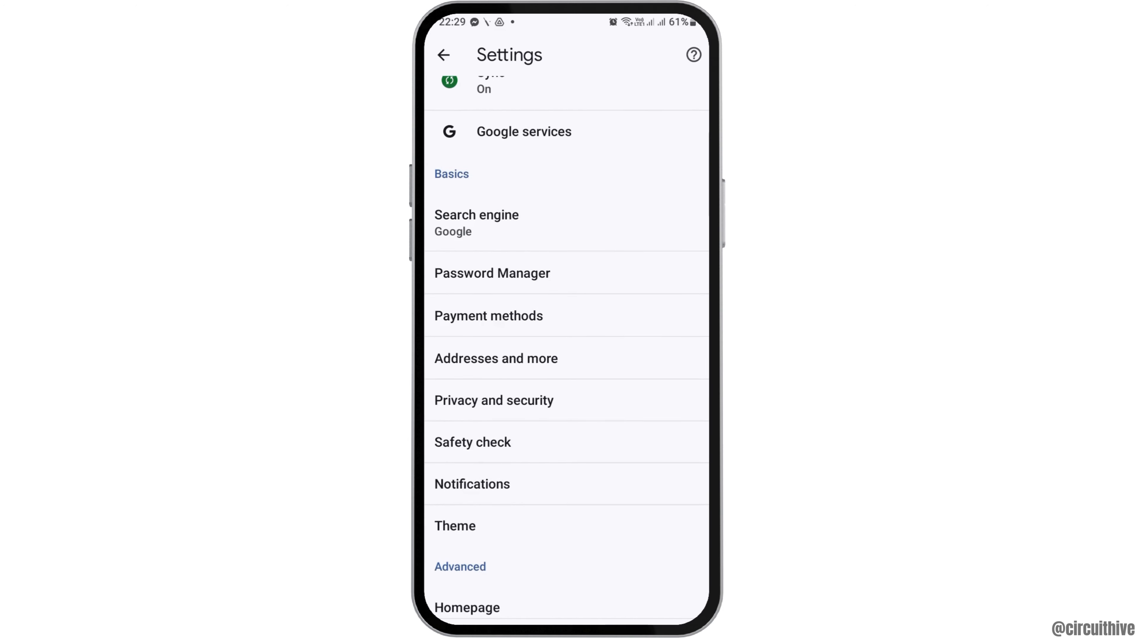
pyautogui.scroll(-3)
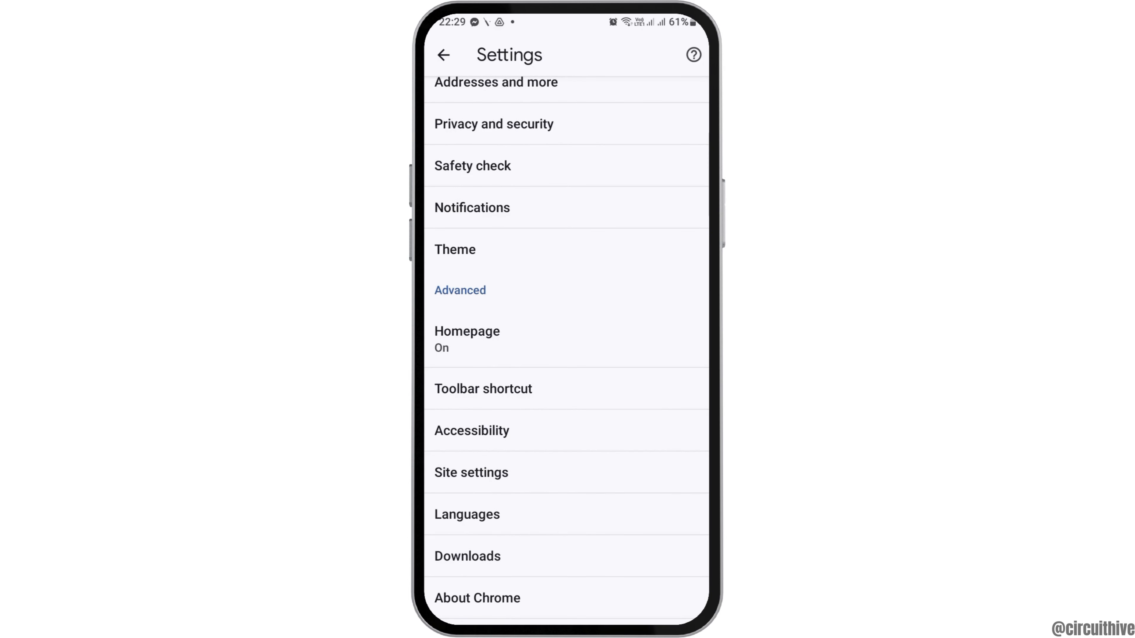
pyautogui.click(471, 472)
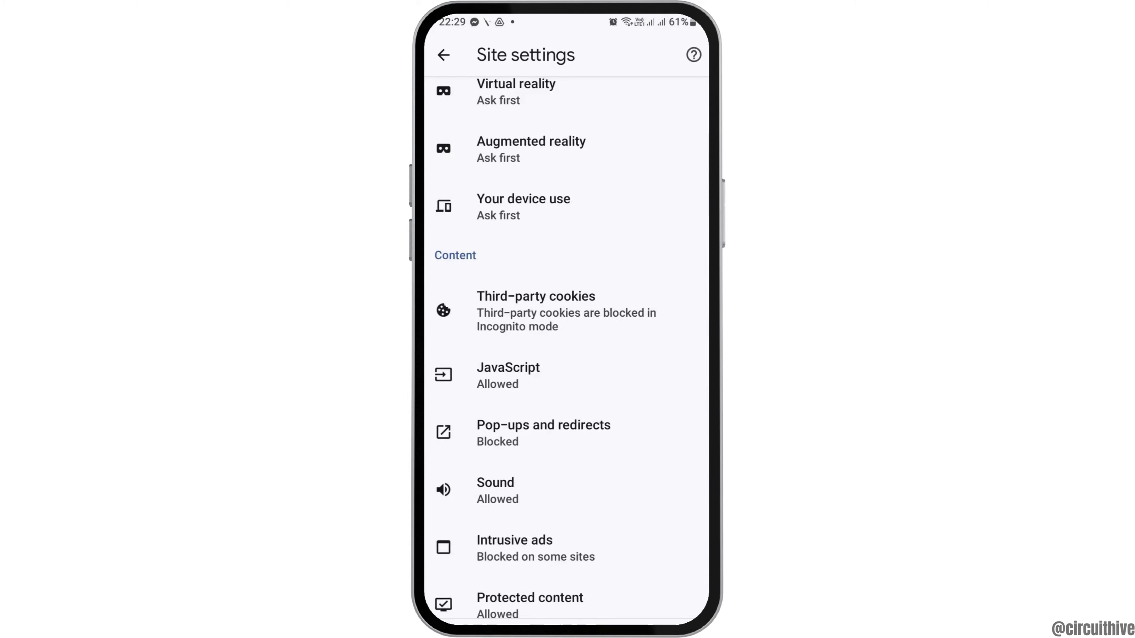
pyautogui.click(443, 55)
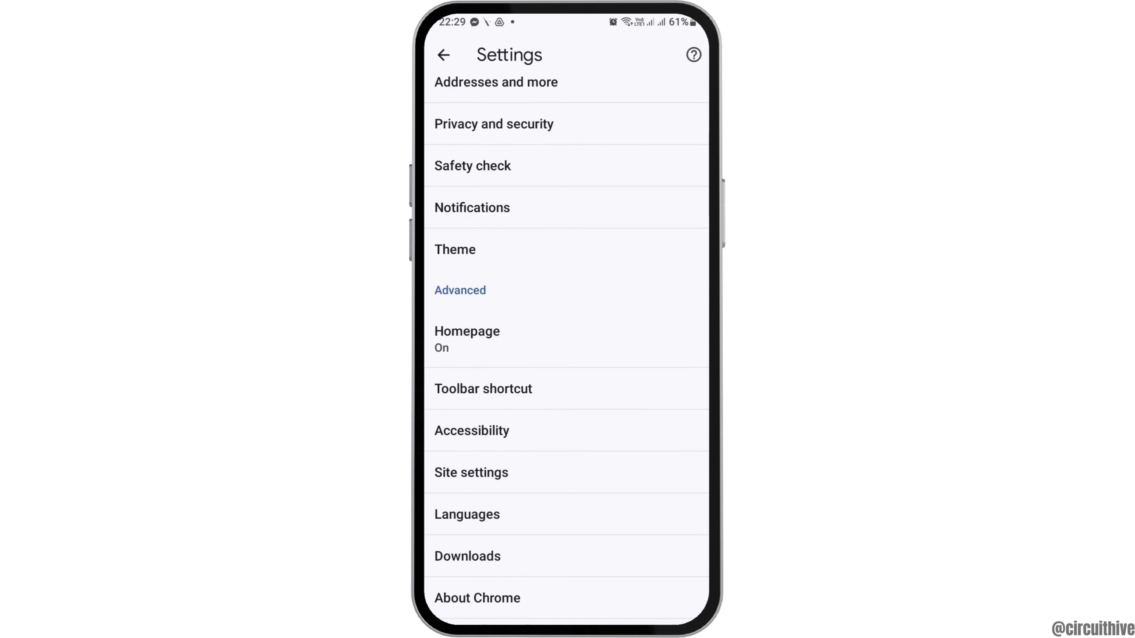
pyautogui.scroll(3)
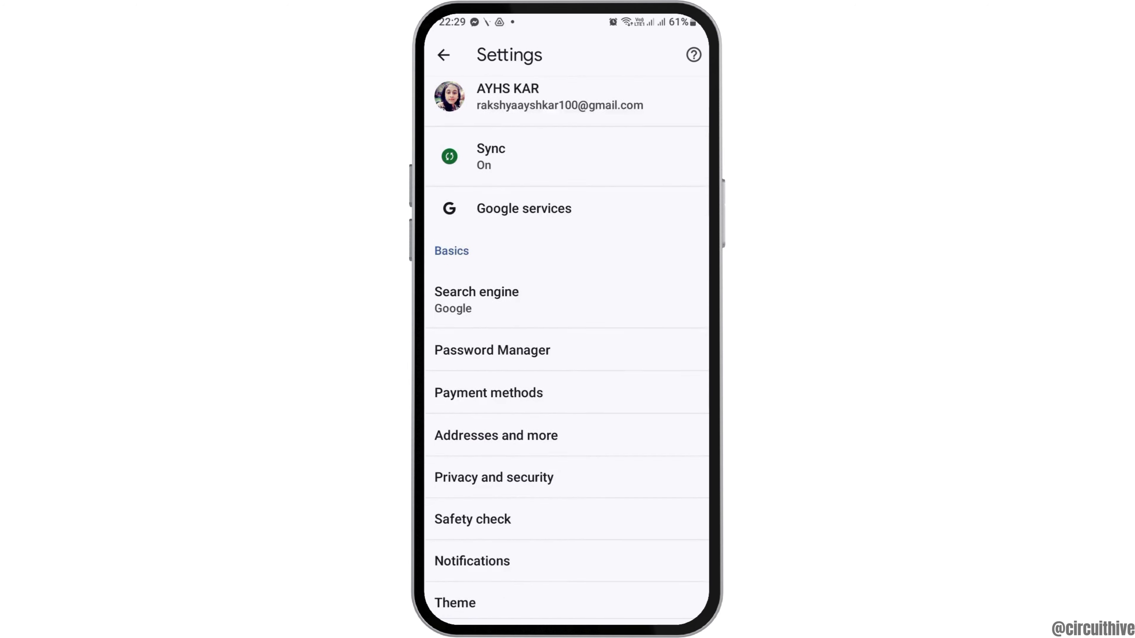
pyautogui.scroll(-3)
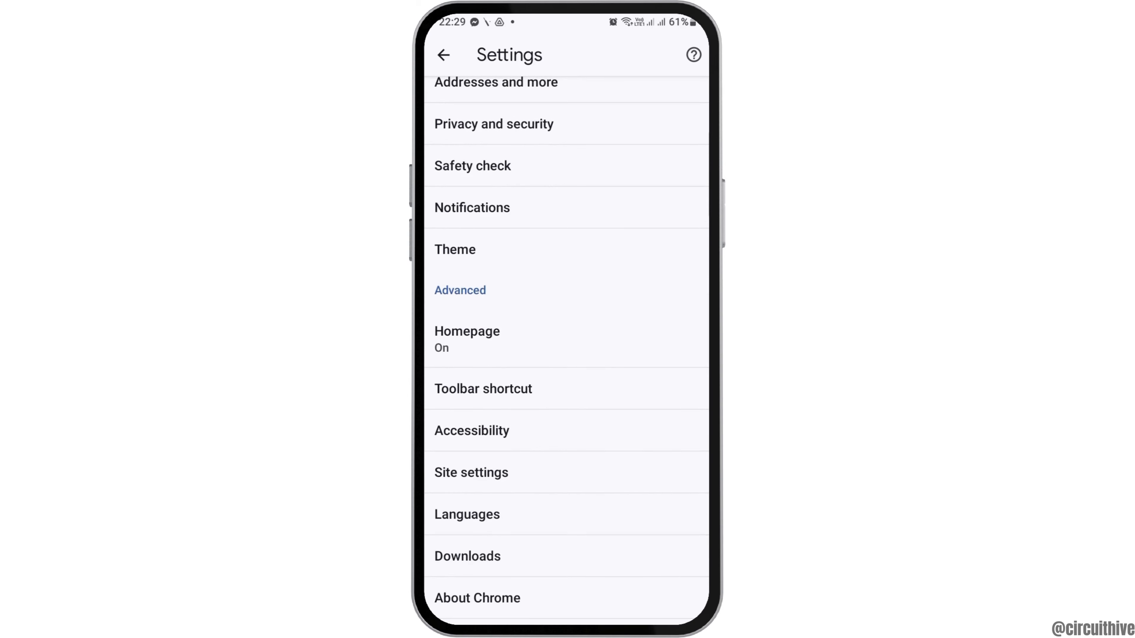